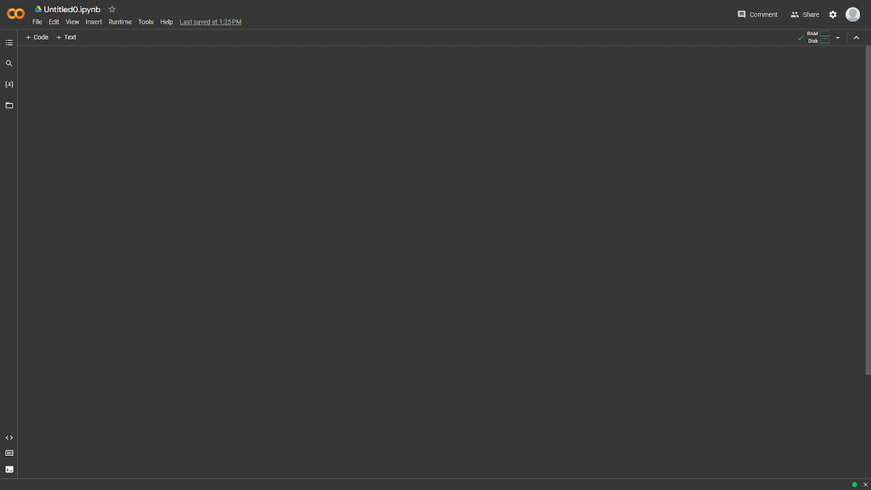
Step: Add a code cell importing numpy as np, load_breast_cancer, train_test_split, SVC and accuracy_score
click(72, 9)
text(import n)
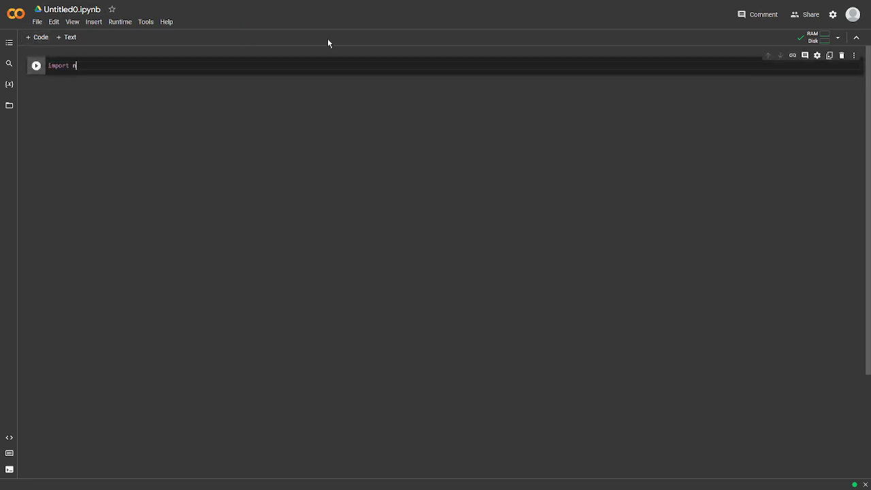
text(umpy as np)
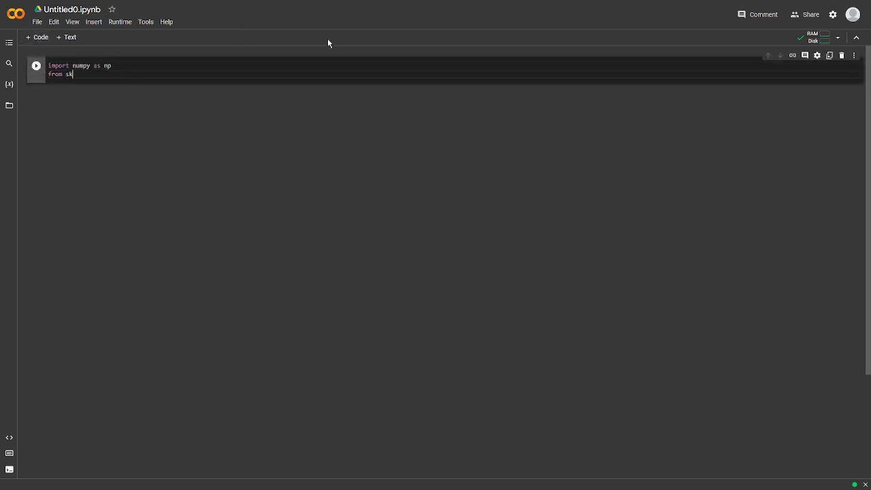
text(learn.datasets imp)
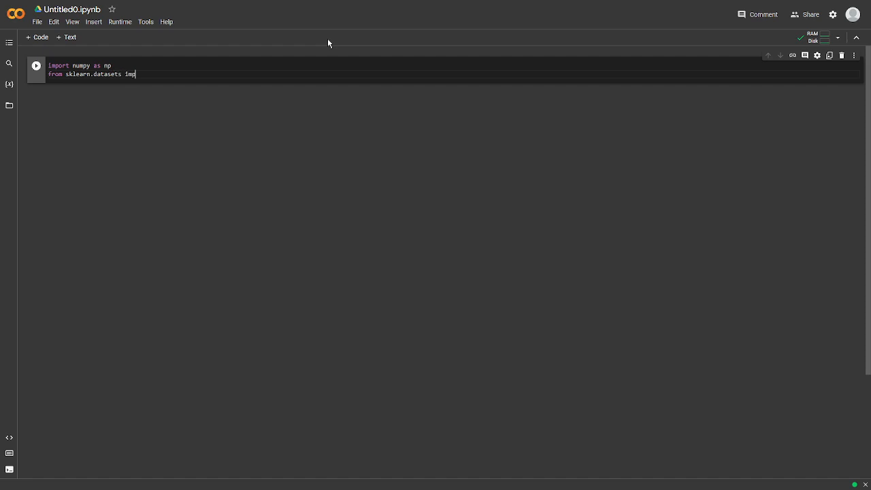
text(ort load_breast)
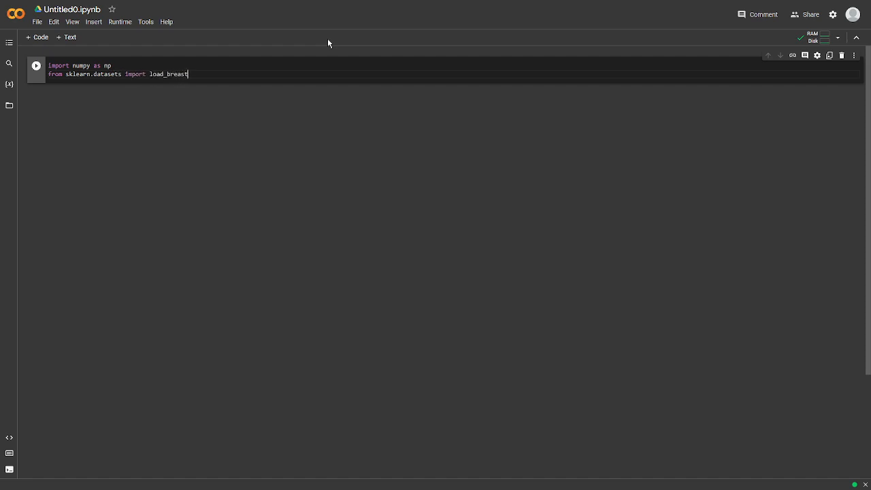
text(_cancer)
text(from sklearn.model)
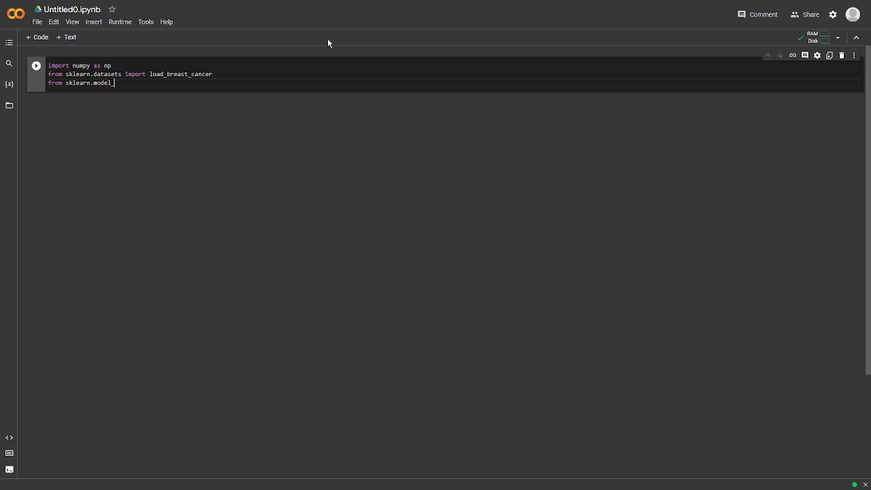
text(_selection import tra)
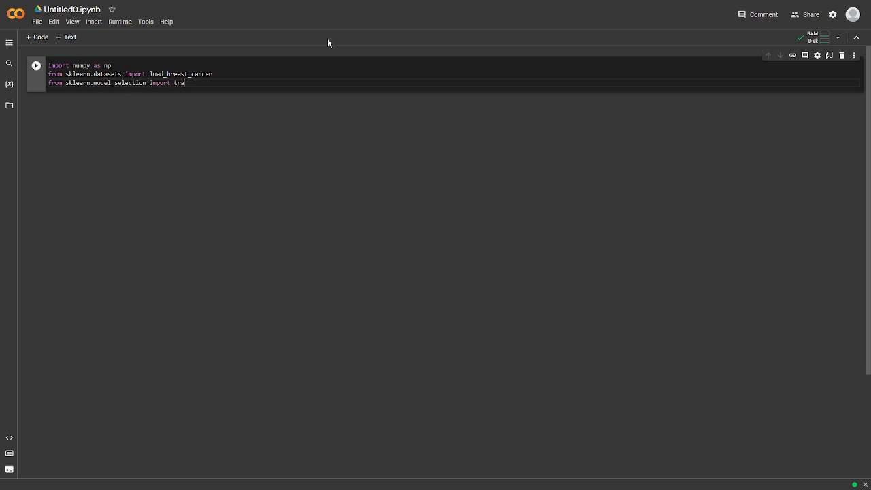
text(in_test_split)
text(from sklearn.svm import S)
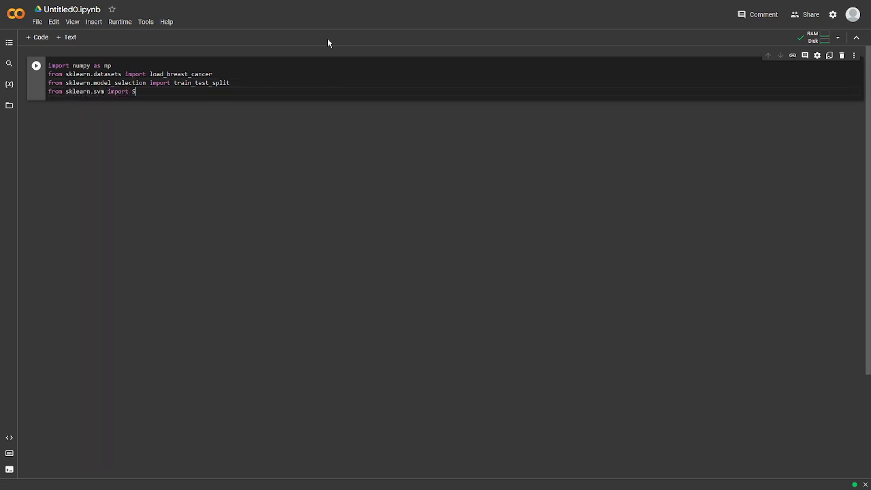
text(VC)
text(from sklearn.metrics import accuracy_score)
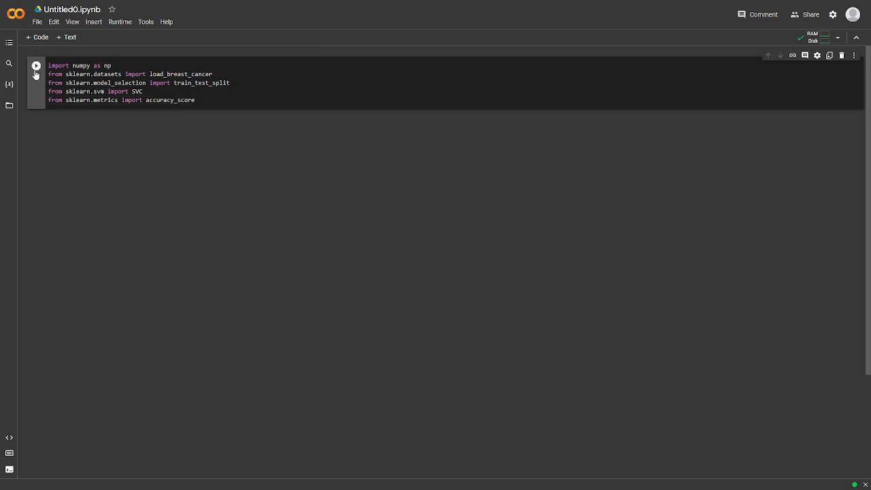
Step: Run the five-line imports cell
click(35, 65)
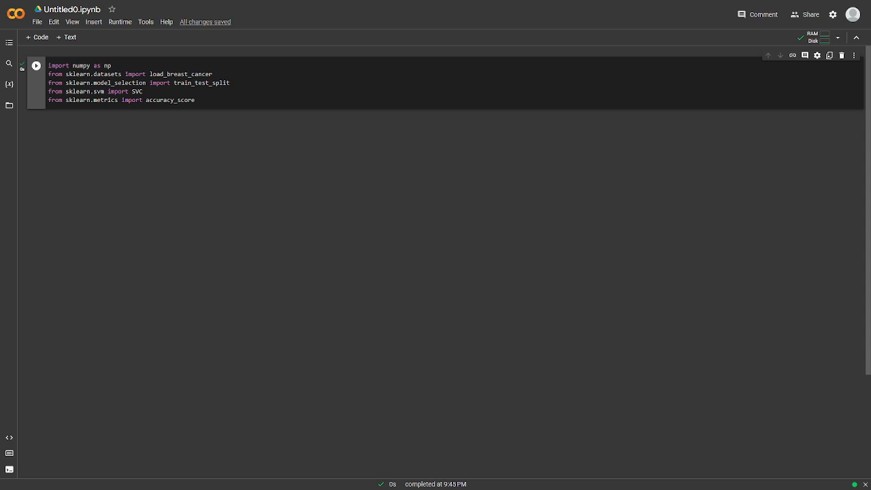
mouse_move(445, 152)
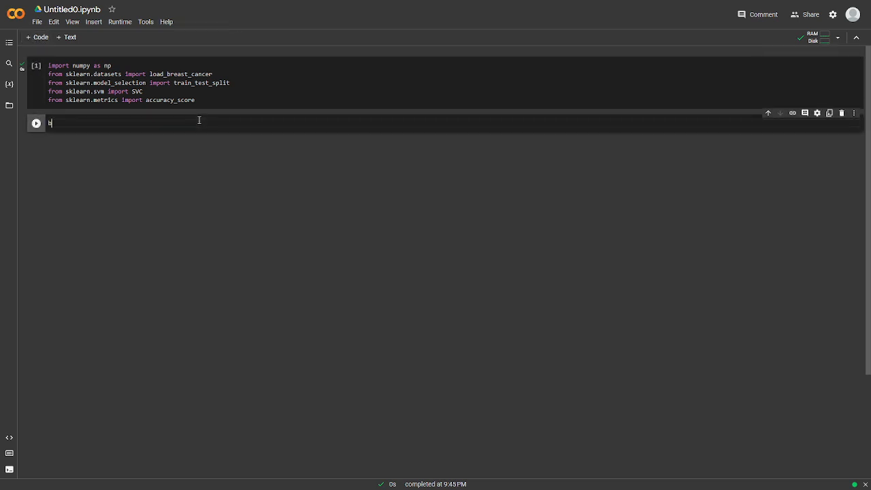
Step: Write breast_cancer = load_breast_cancer() with data and target from its .data and .target
text(breast_cancer = load)
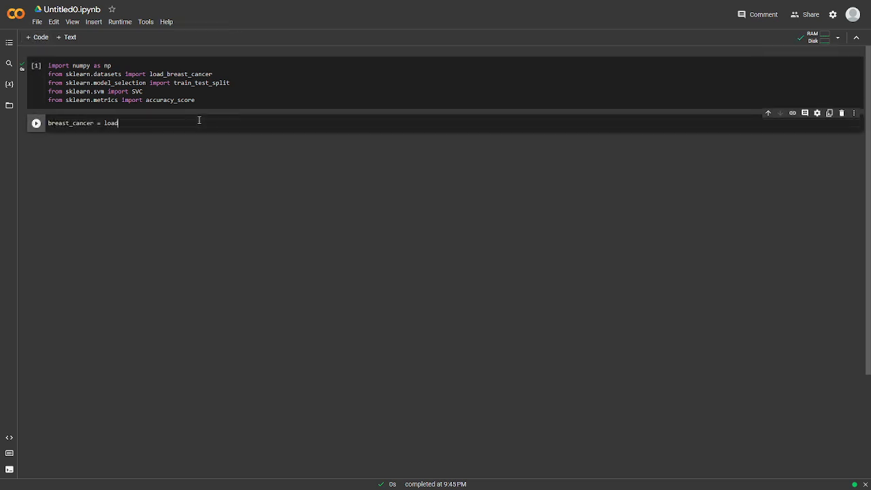
text(+breast_cancer()
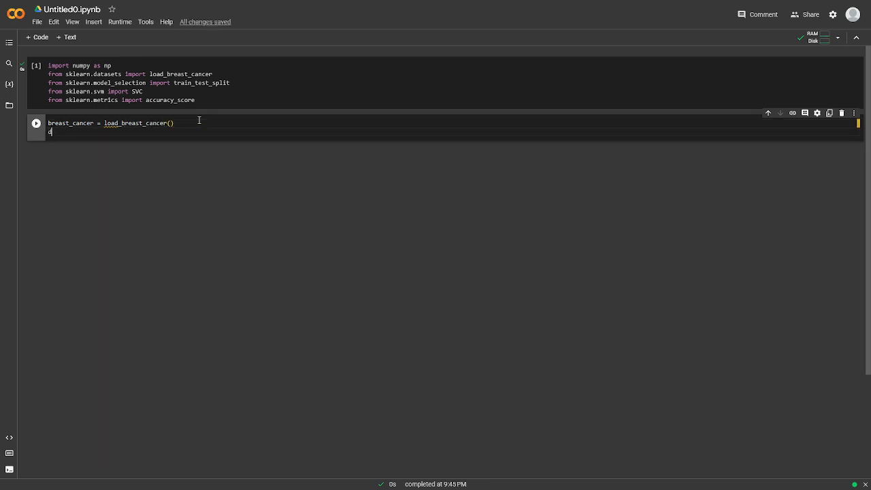
text(data = breast_cancer.dat)
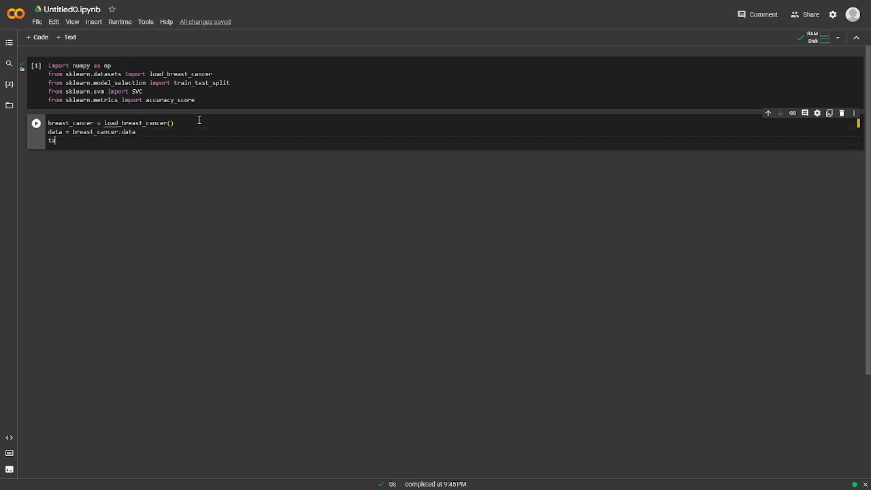
text(arget = breast_ca)
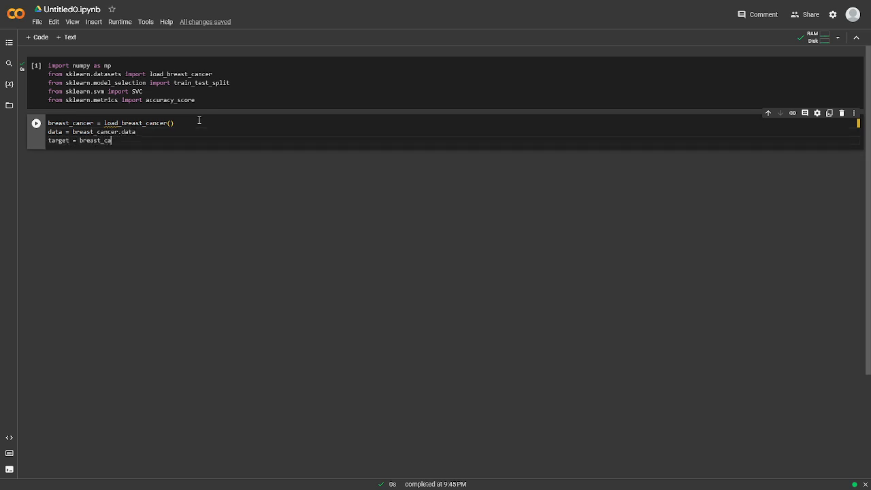
text(ncer.target)
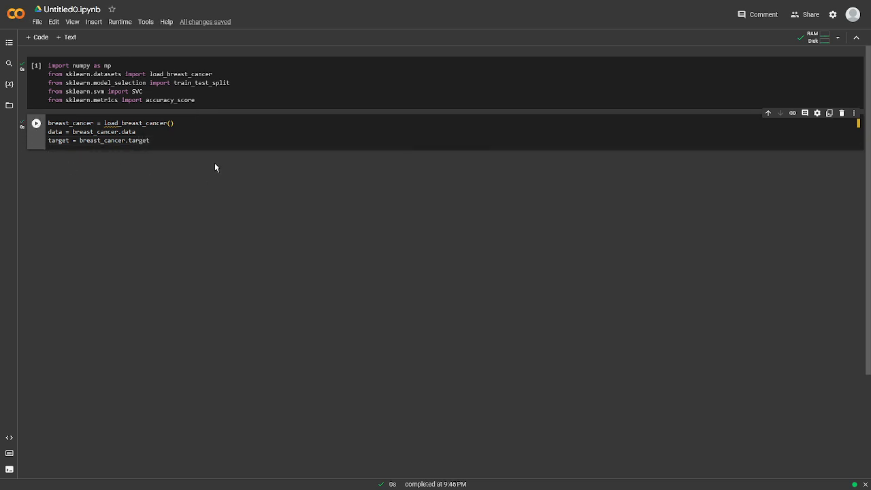
mouse_move(533, 260)
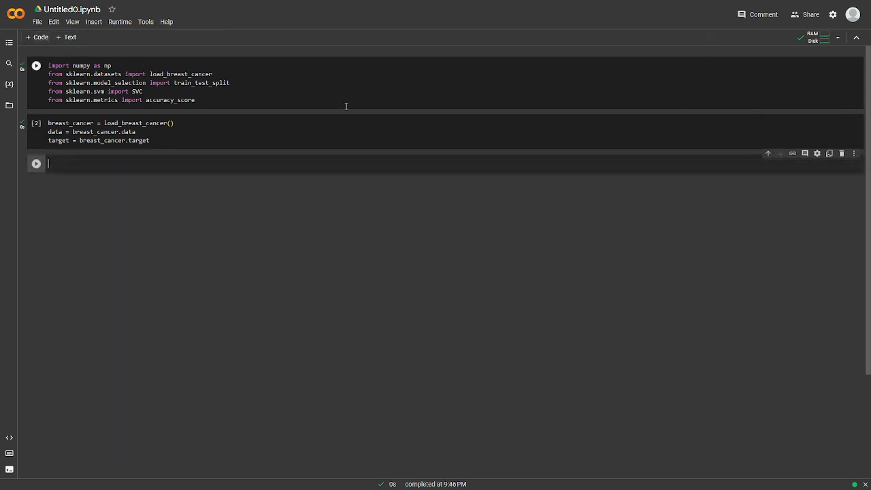
Step: Write the X/y train_test_split line with test_size=0.2 and random_state=42, and run it
text(X)
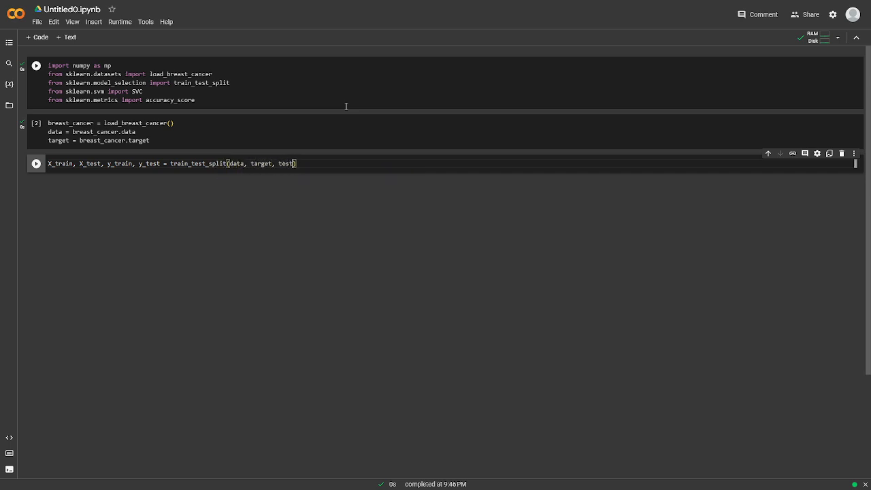
text(_size)
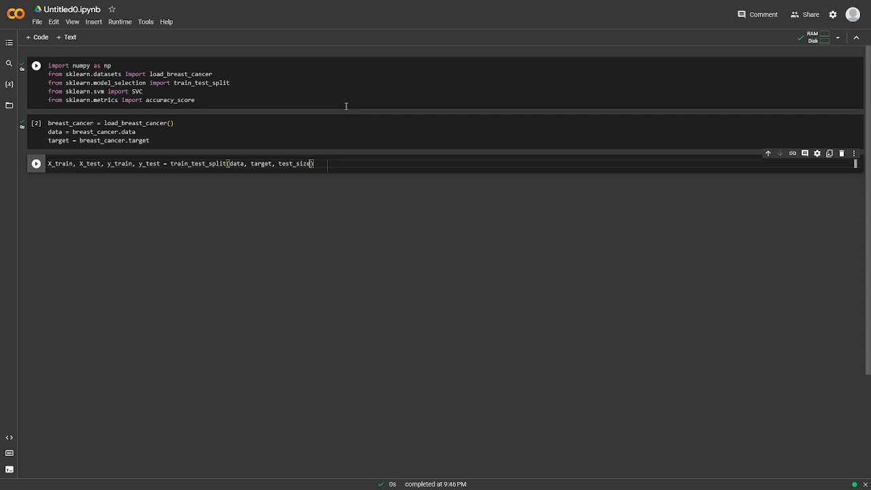
text(=0.2)
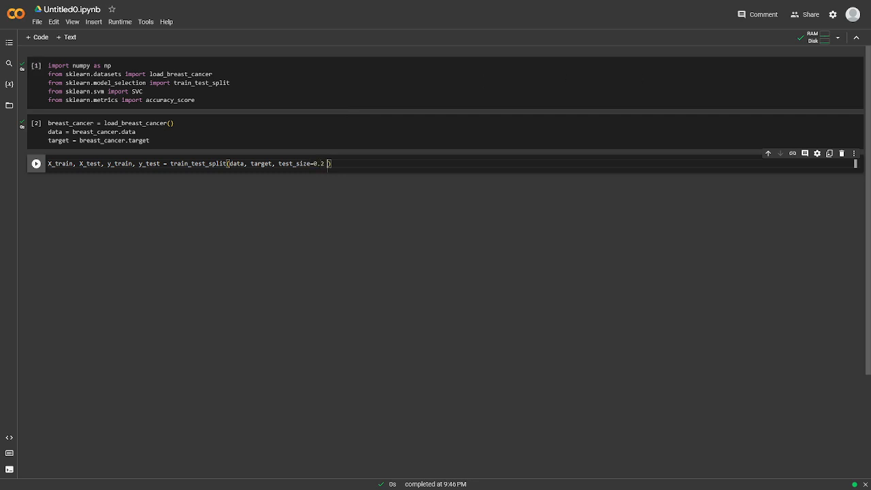
mouse_move(590, 228)
text(, random_state)
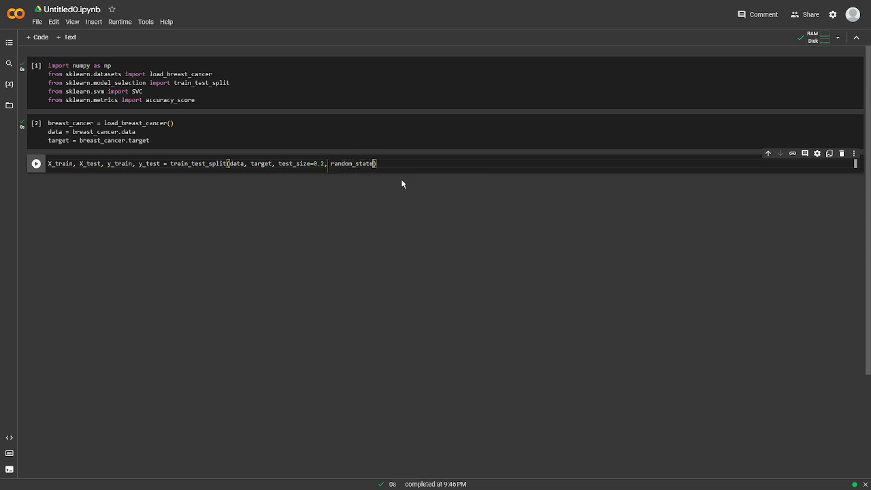
text(=42)
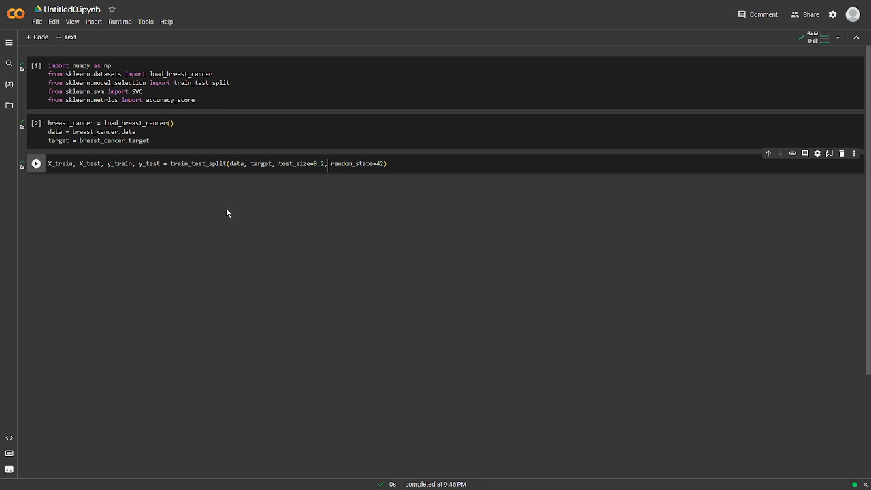
key(ctrl+s)
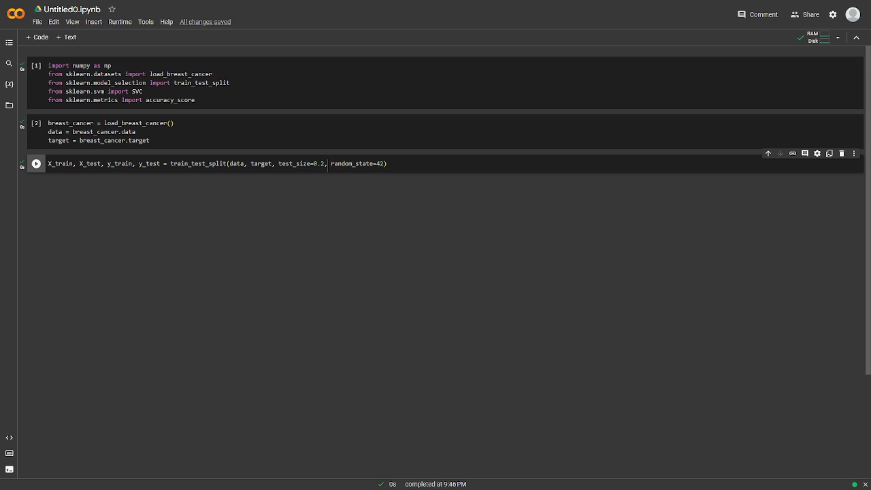
mouse_move(340, 224)
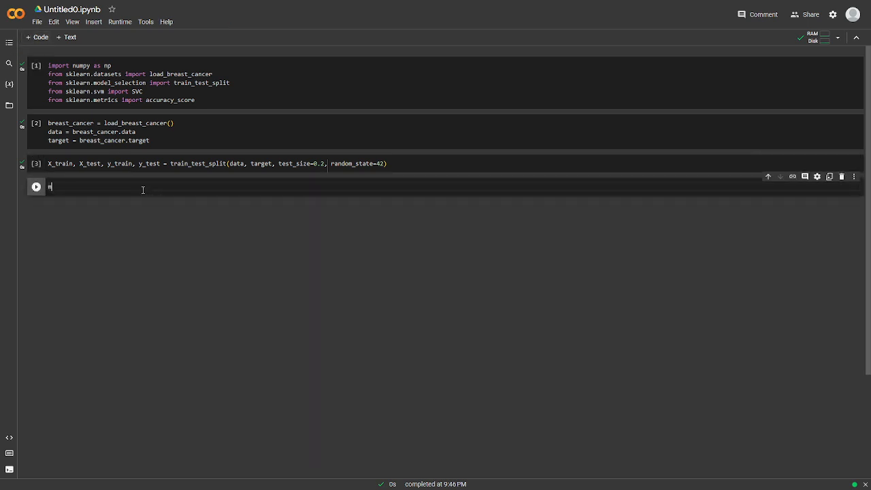
Step: Write model = SVC() and fit it on X_train and y_train
text(model = SVC())
text(model.fit(X_train, y_train))
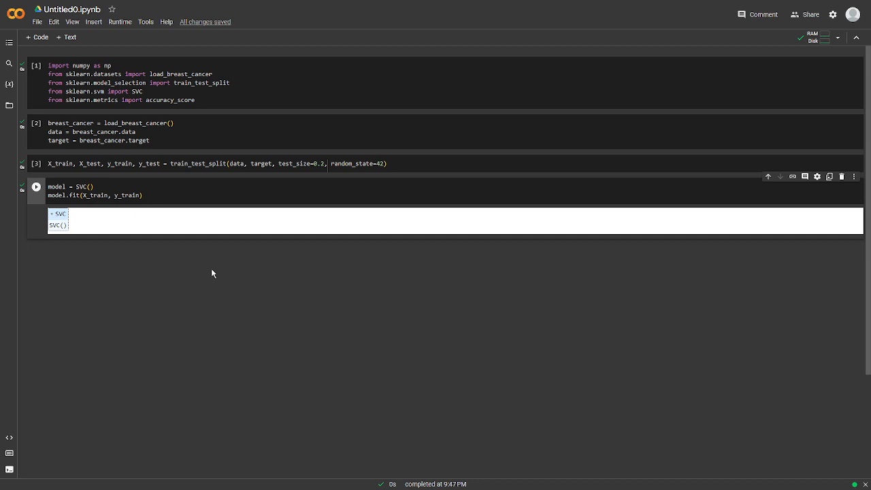
mouse_move(162, 151)
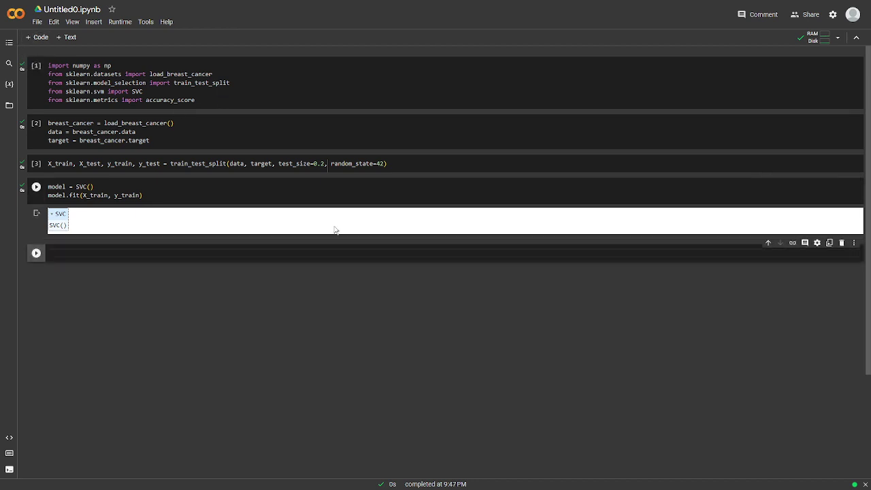
Step: Write predictions = model.predict(X_test) and accuracy = accuracy_score(y_test, predictions)
text(predictions =)
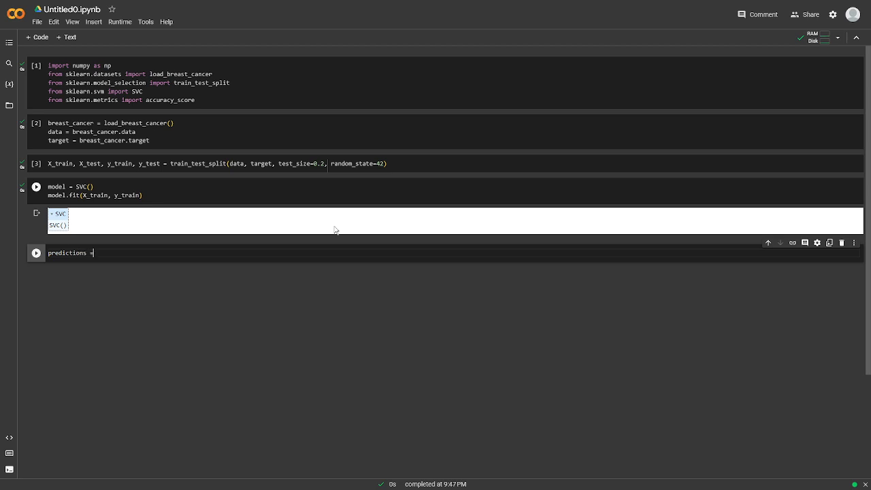
text(model.predict())
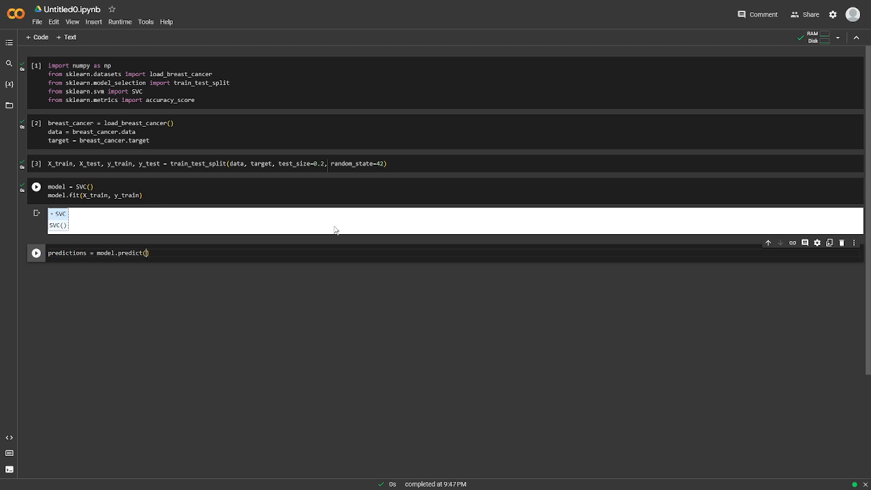
text(X_test)
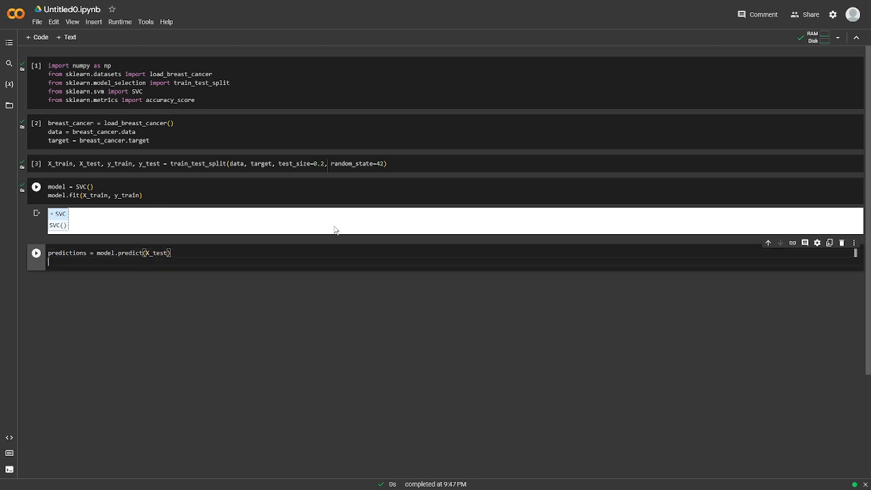
text(accuracy)
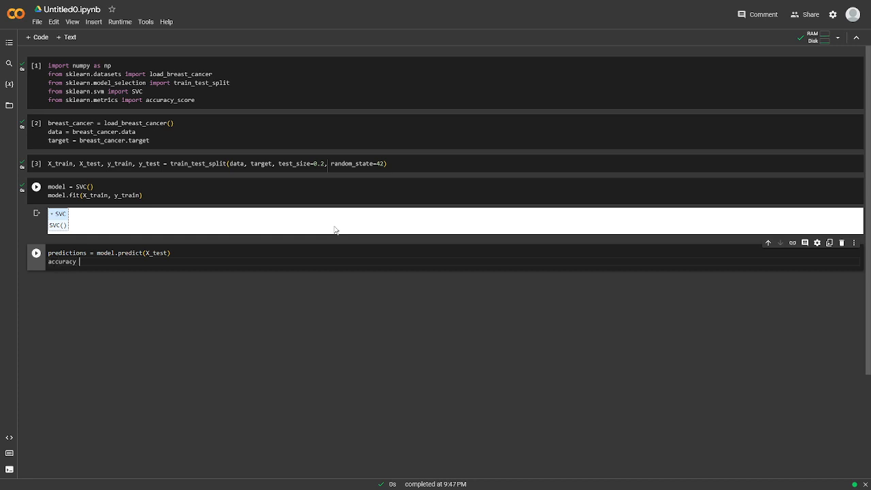
text(= accuracy_score())
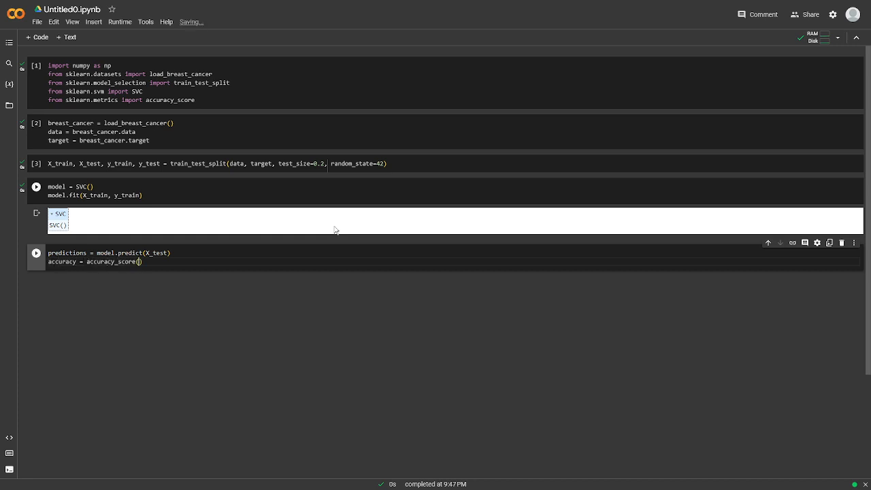
text(y_test, predictions)
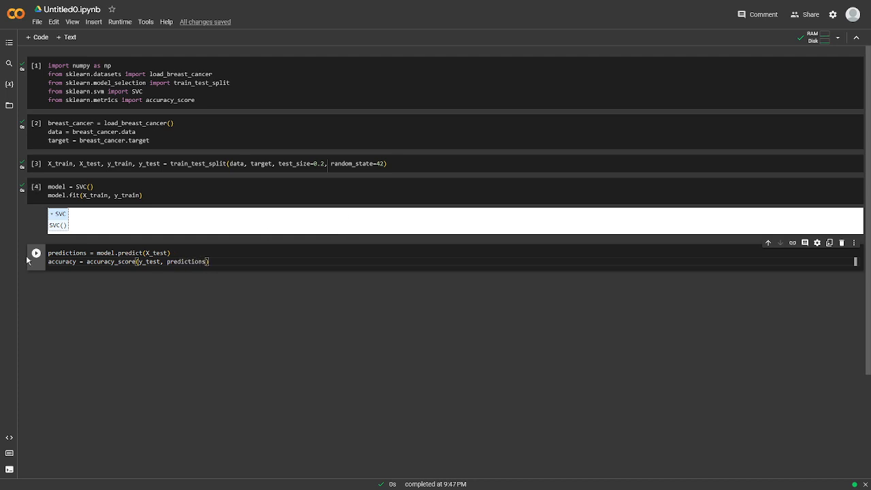
mouse_move(204, 341)
text(mean)
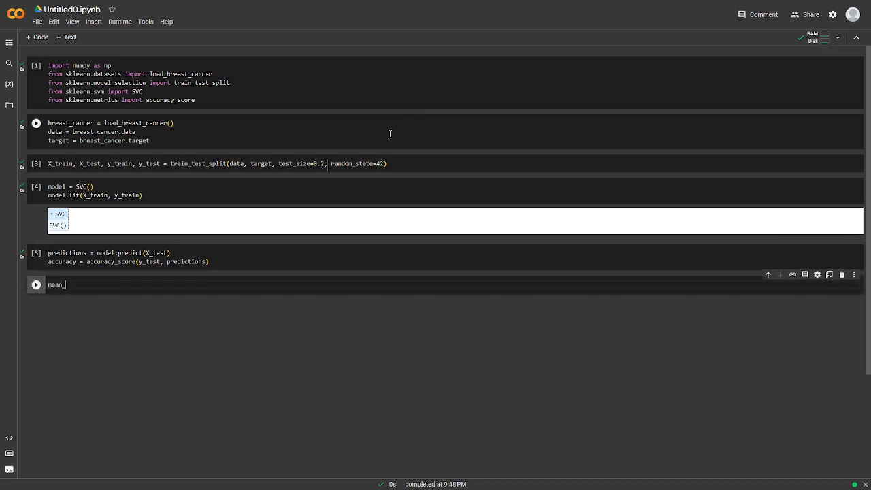
Step: Write float(input()) lines reading mean_radius ('Mean radius:') and mean_texture
text(_radius = fi)
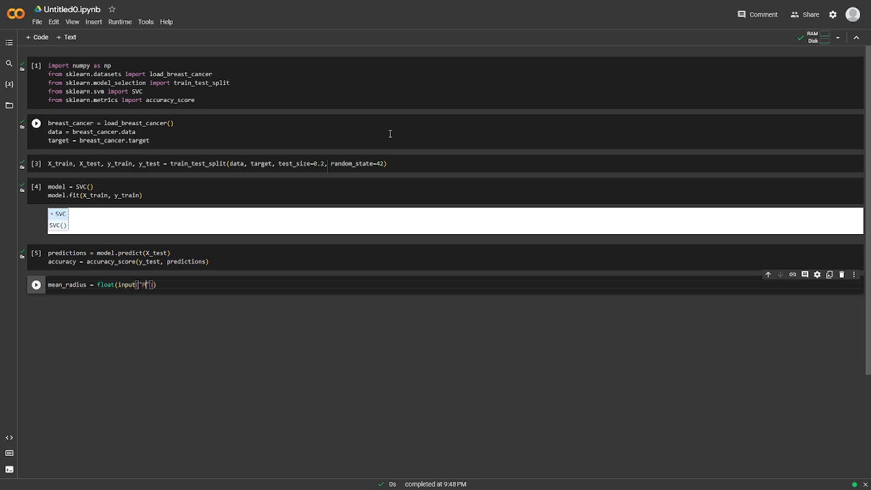
text(Mean radius:)
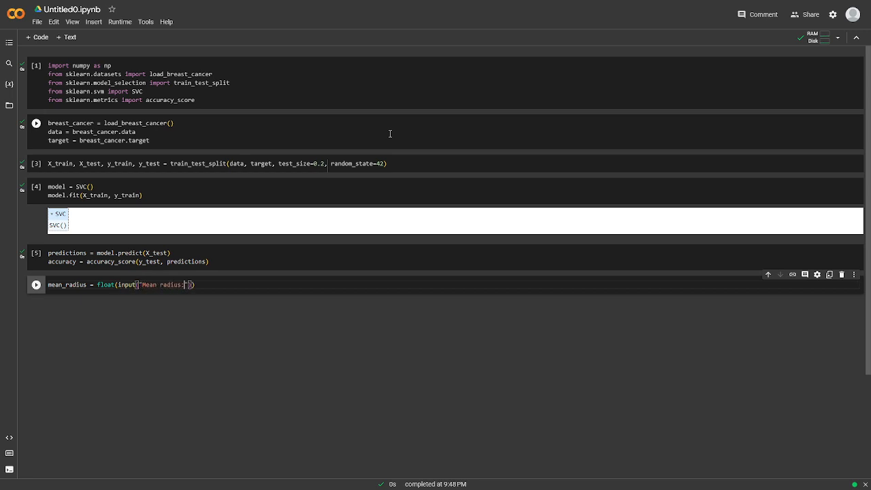
key(enter)
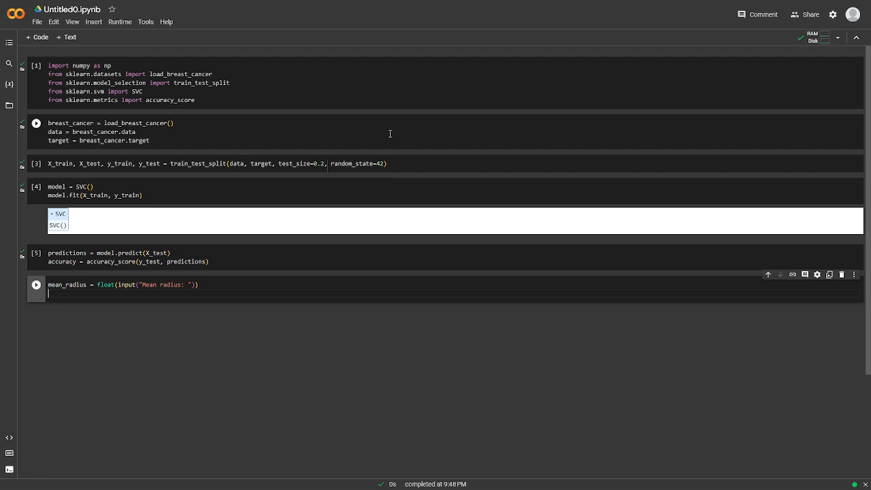
text(mean)
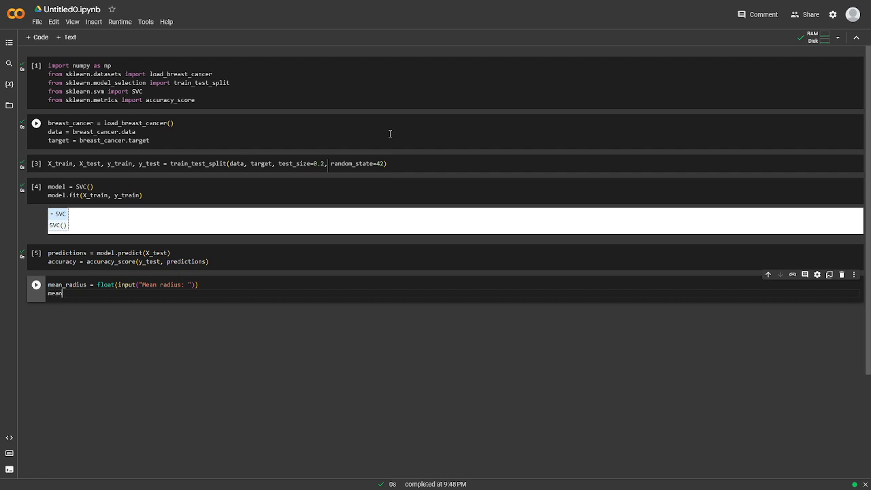
text(_texture = float(input("Mean texture:)
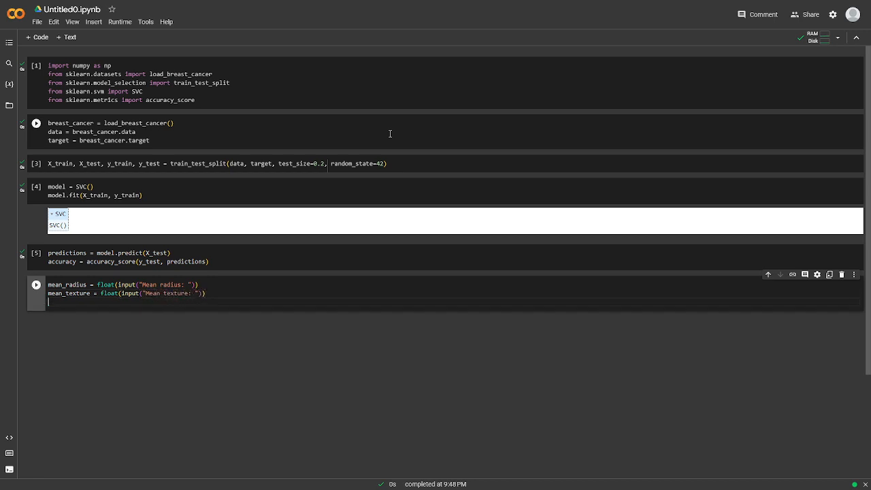
Step: Add float(input()) lines for mean_perimeter, mean_area and mean_smoothness
text(mean)
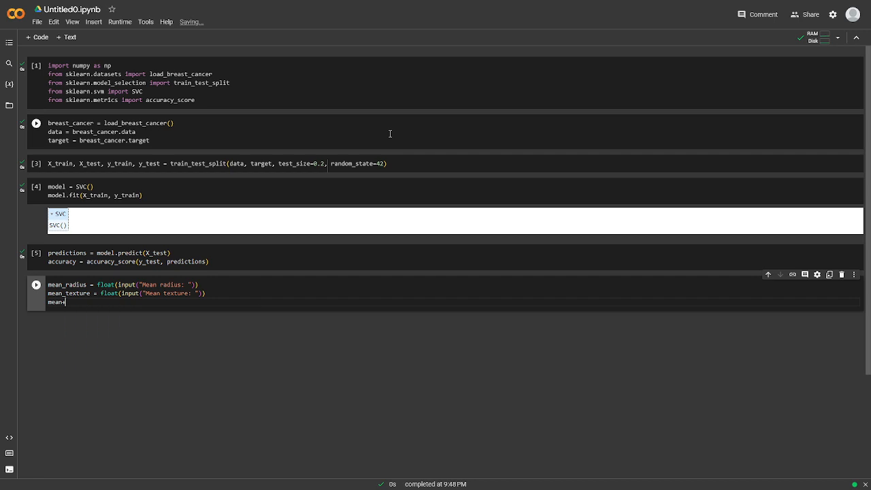
text(_perimeter = float(in)
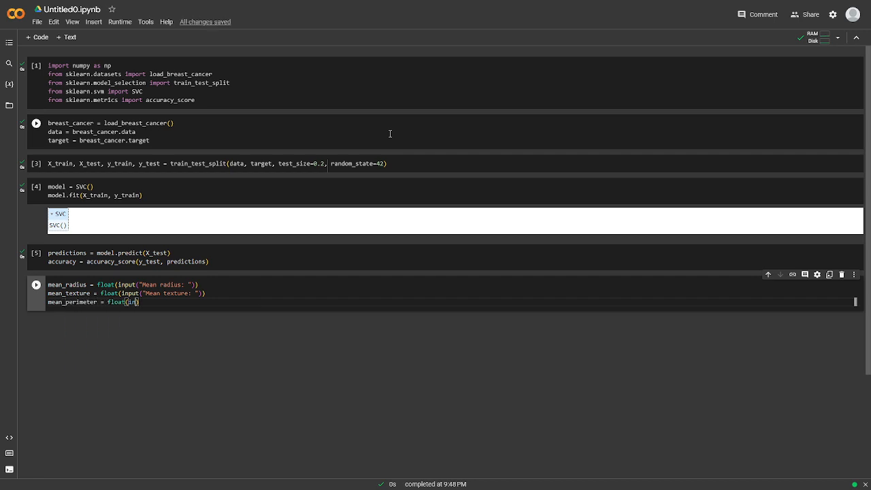
text(input("Mean perimeter)
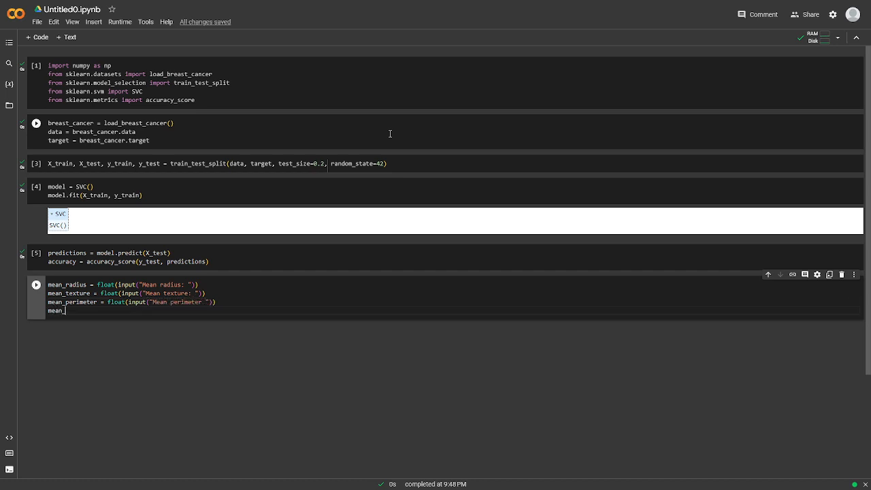
text(_area = float9)
click(132, 302)
text(:)
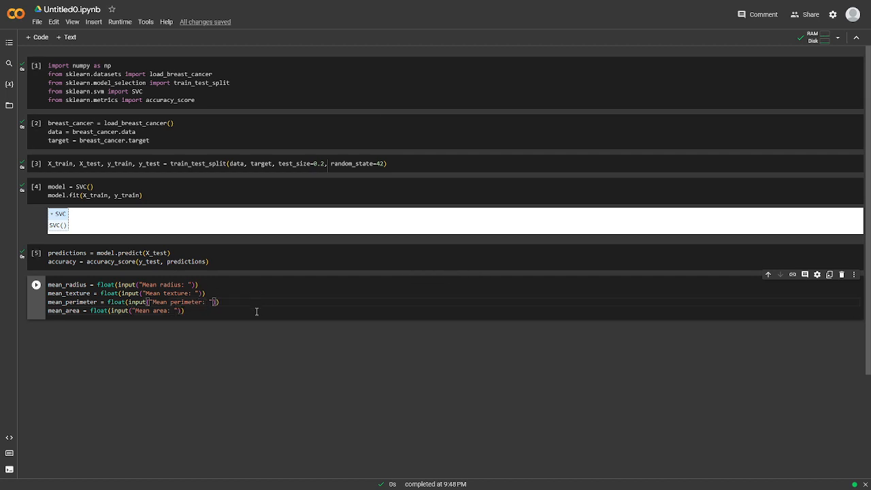
text(mean=)
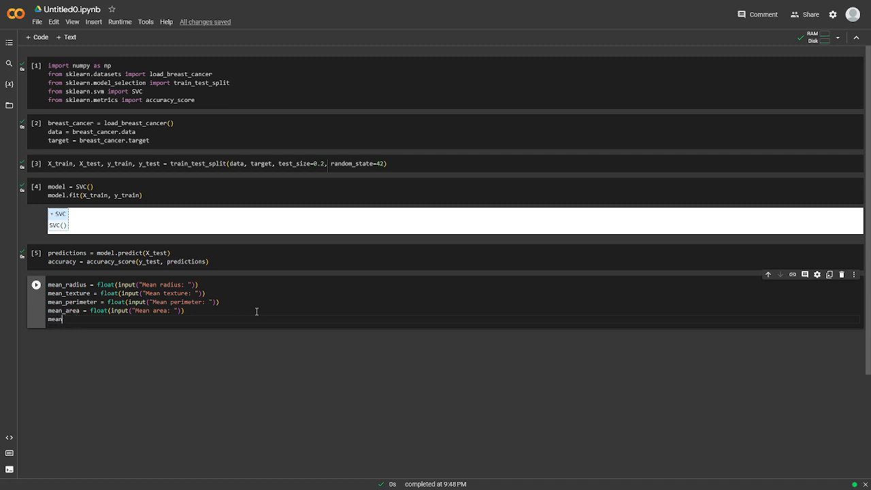
text(_smoothness)
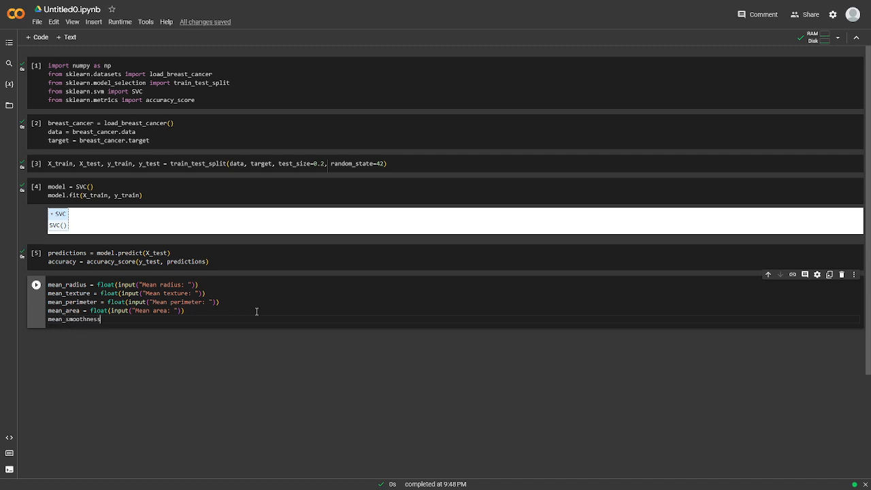
text(= float(input("Mean smoothness: ")
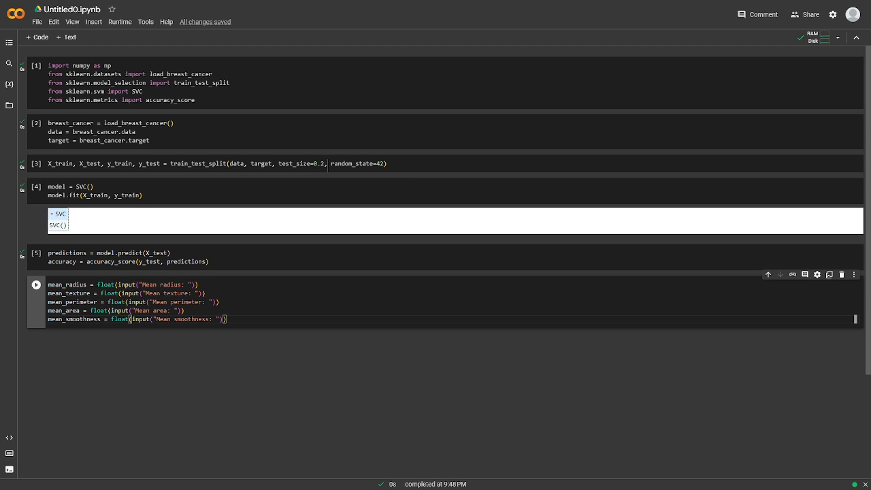
mouse_move(38, 37)
text(input+f)
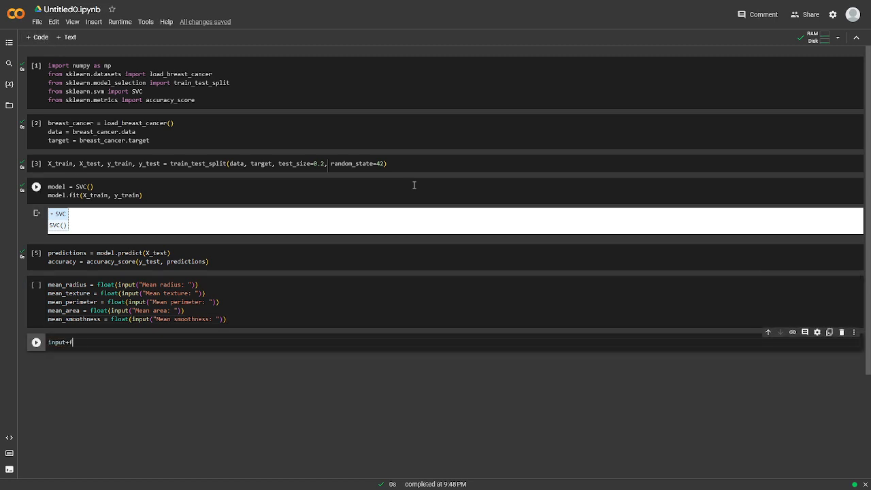
Step: Build input_features = np.array([[mean_radius, mean_texture, …, mean_smoothness]])
text(_featu)
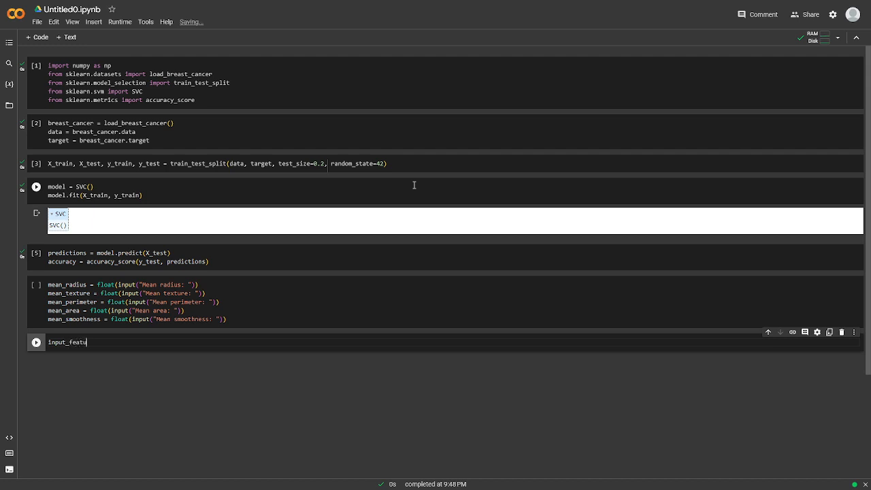
text(res = np.array)
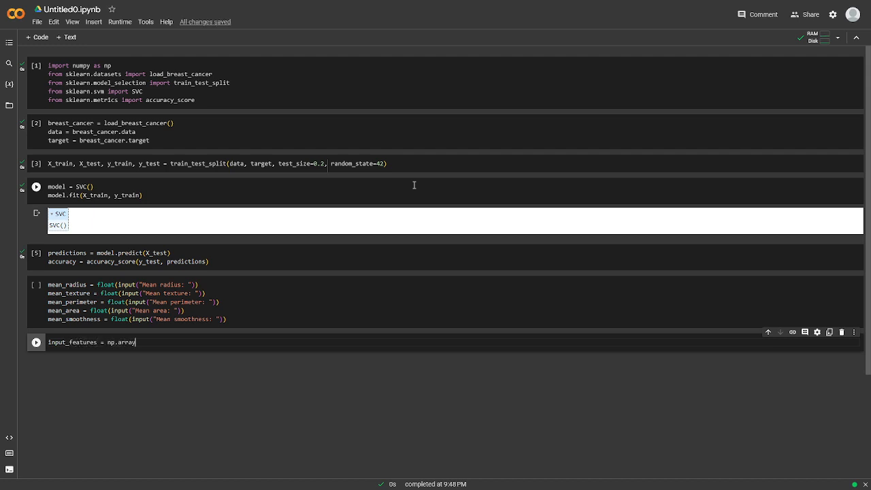
text(())
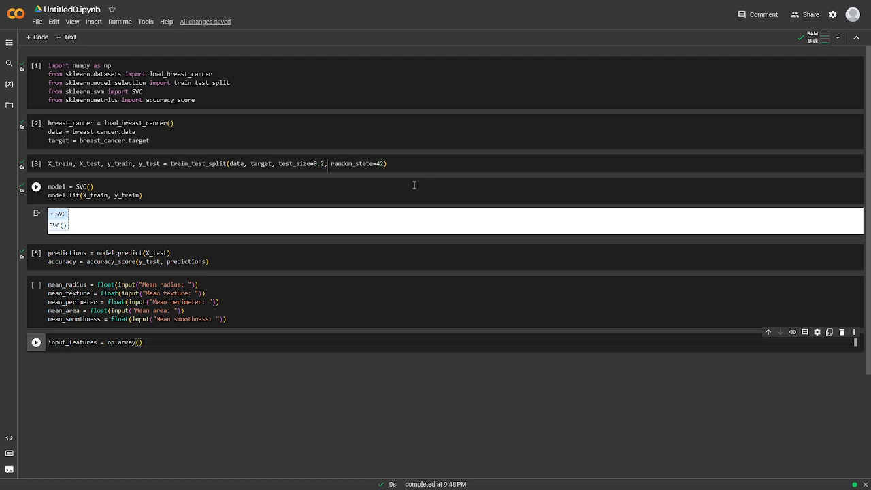
text([mean_radius, mean_text)
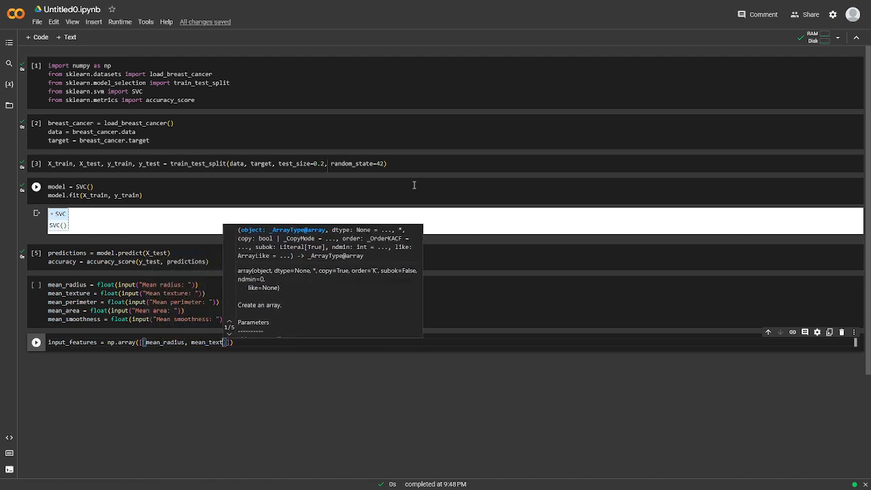
text(, mean_texture, mean_perimeter, mean)
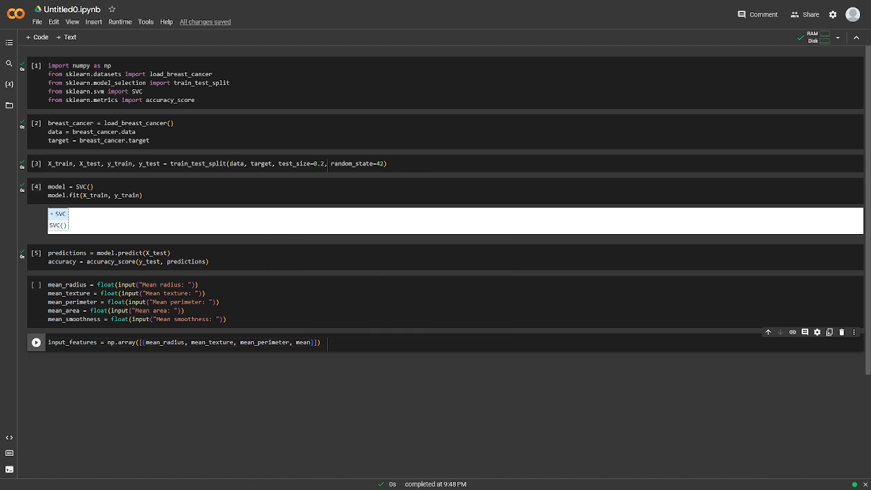
double_click(305, 342)
text(_area, )
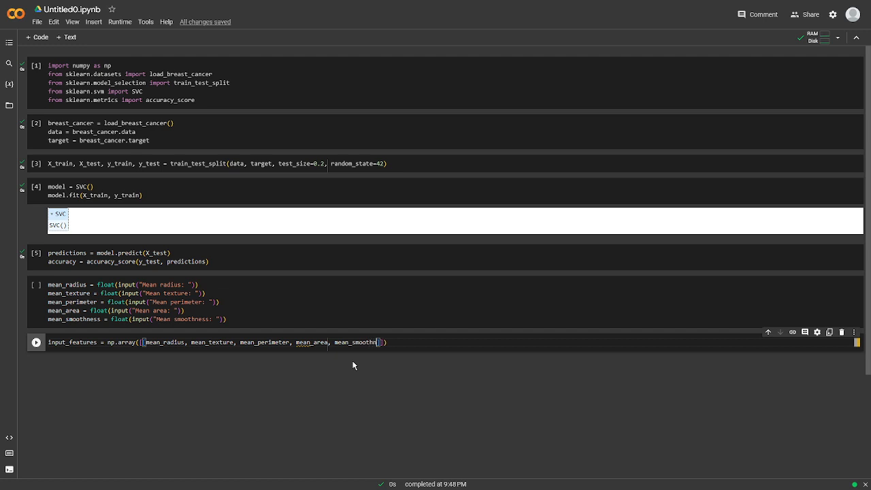
text(mean_smoothness)
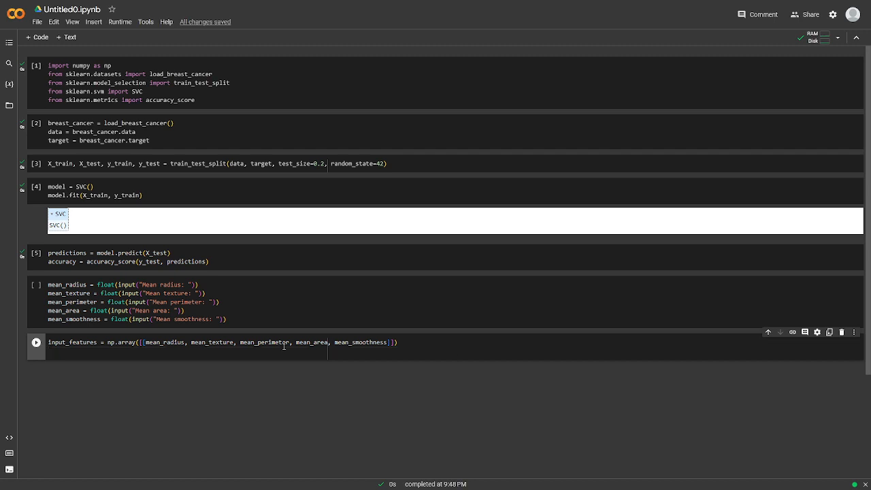
Step: Reshape input_features to (1, -1) and add a new code cell
text(input_fea)
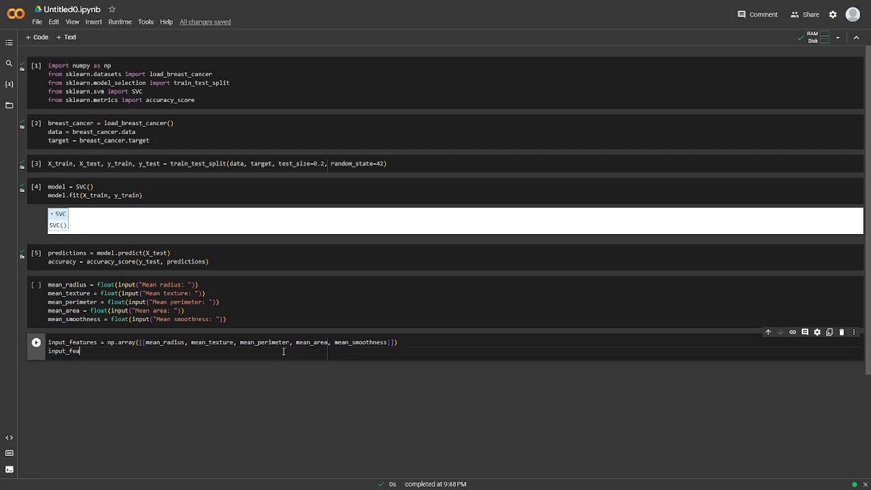
text(tures = input.)
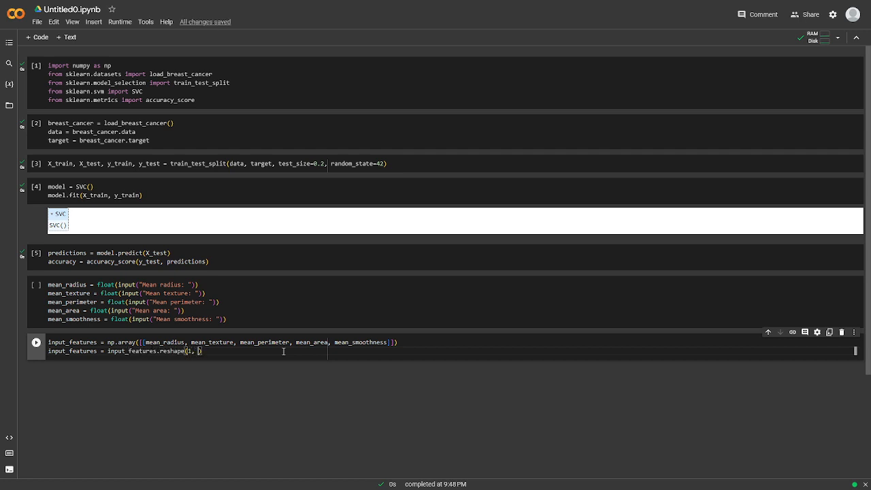
text(-1)
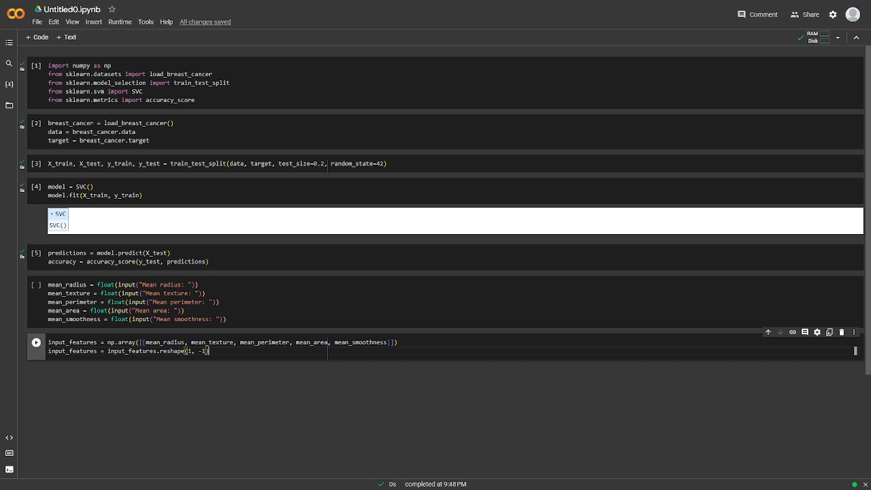
click(37, 37)
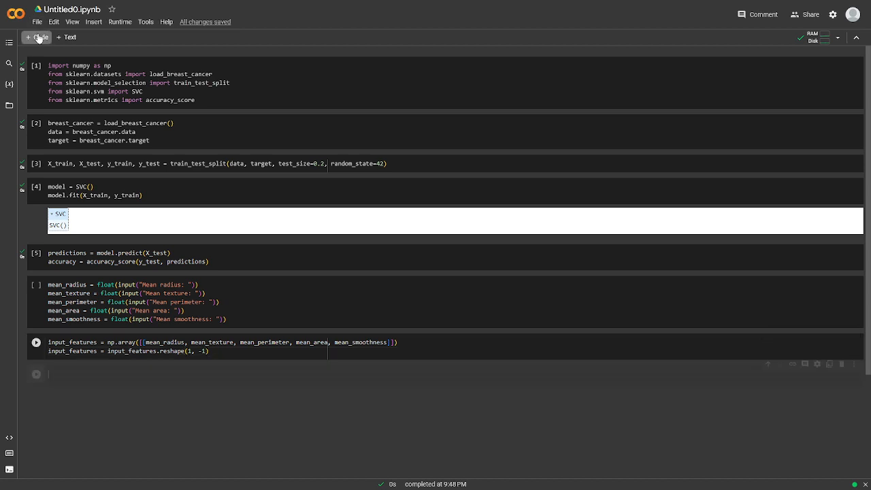
Step: Write predicted_class = model.predict(input_features)[0]
text(predicted_class = model.predict(input_features)
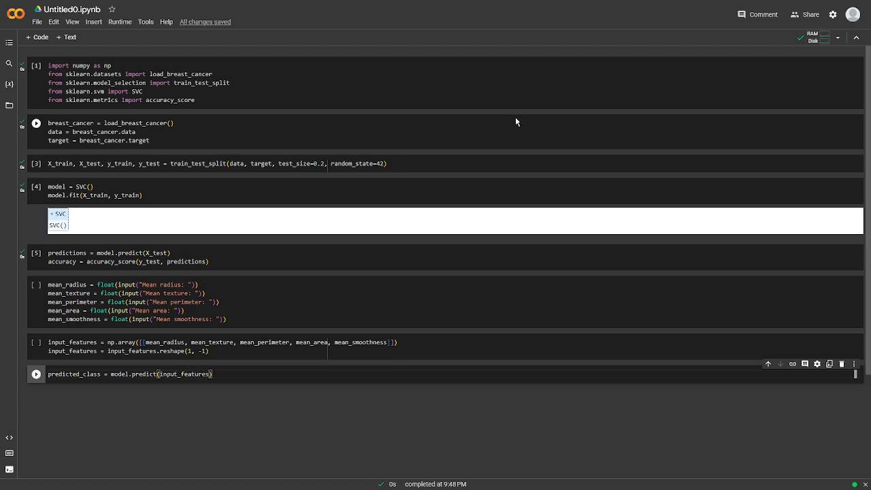
text([0])
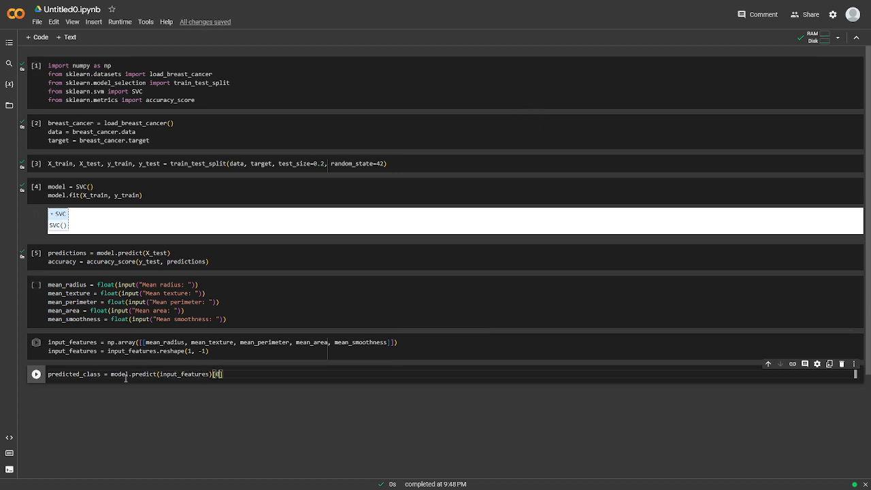
text(0)
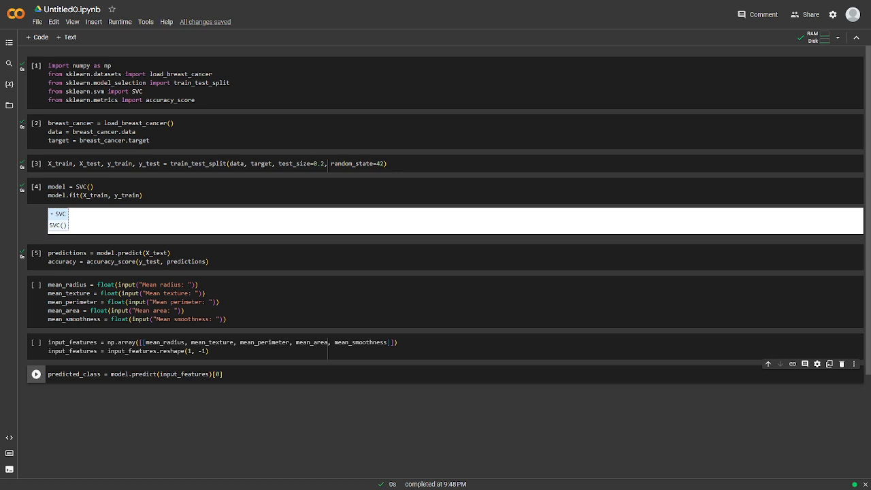
mouse_move(339, 7)
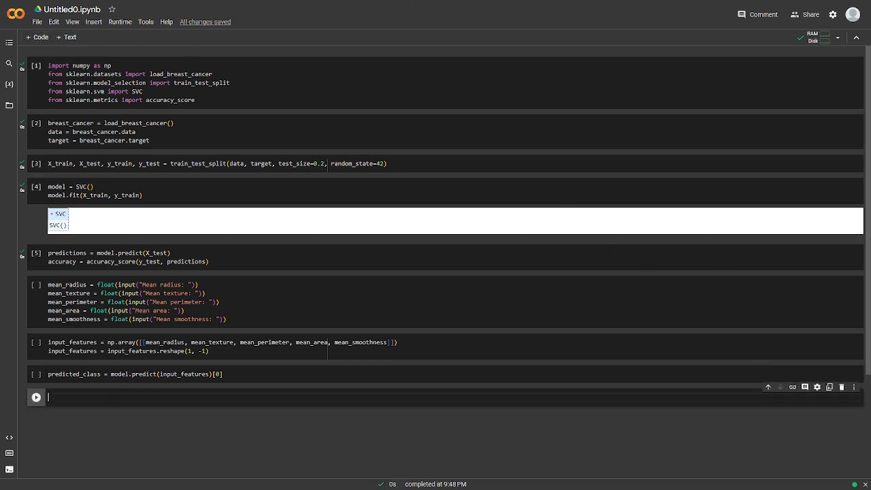
Step: Write class_name = "Malignant" if predicted_class == 1 else "Benign" and print it
text(c1)
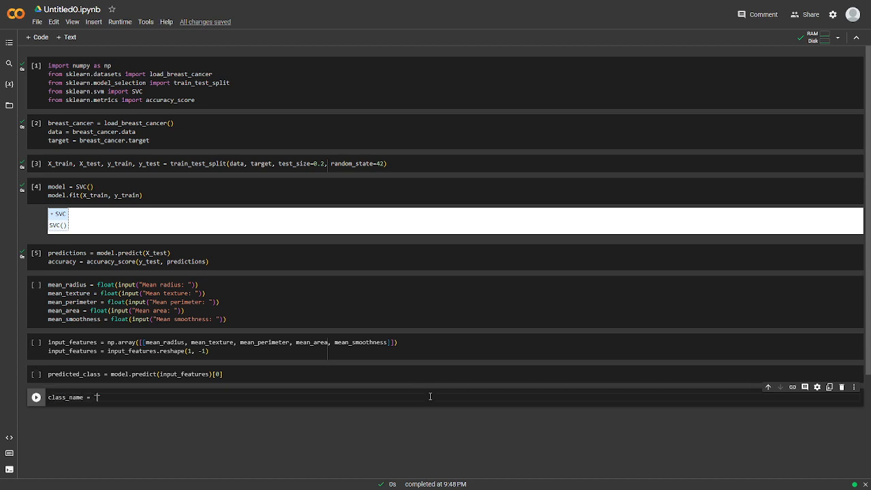
text("Malignan)
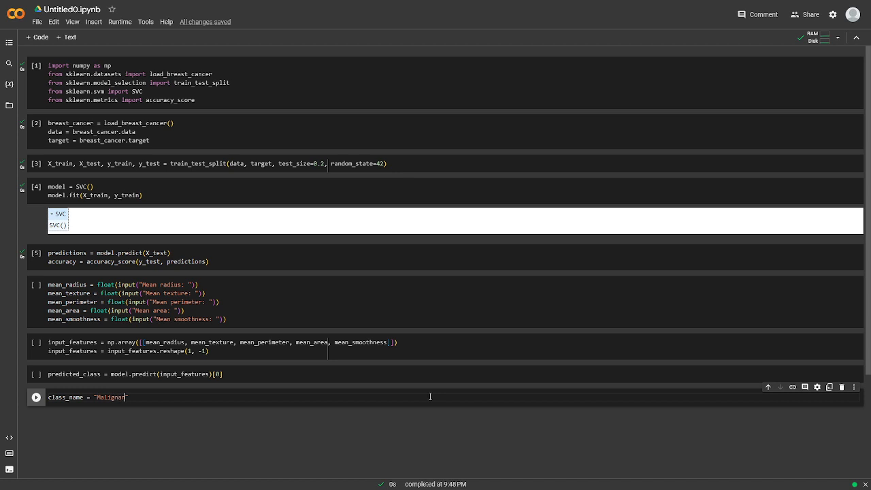
text(if pri)
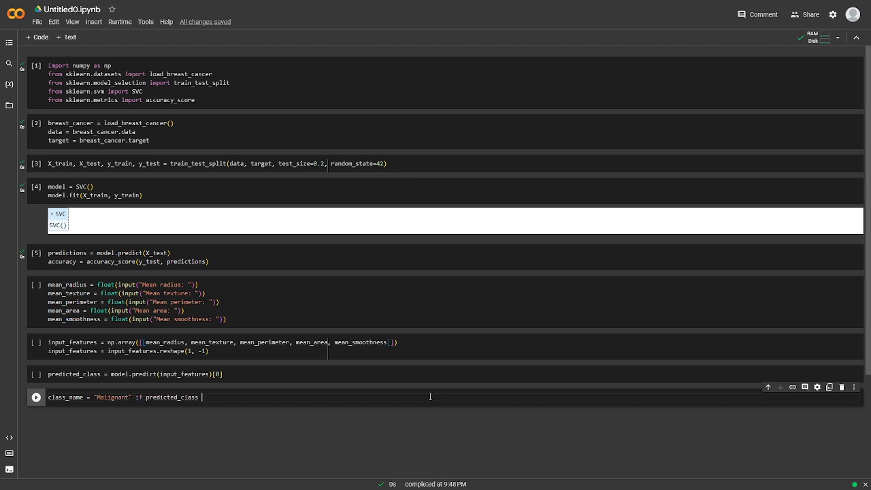
text(== 1 else ')
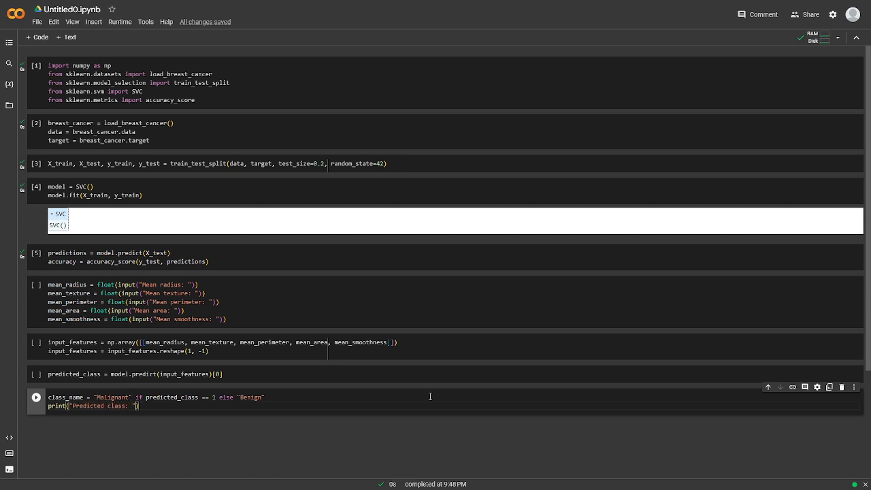
text(, class_name)
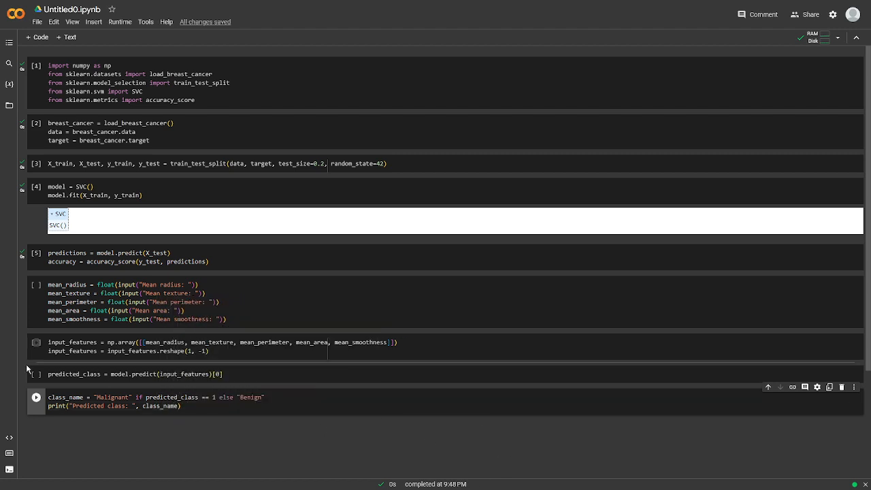
Step: Run the class-name print cell and scroll to its 'predicted_class is not defined' NameError
click(36, 397)
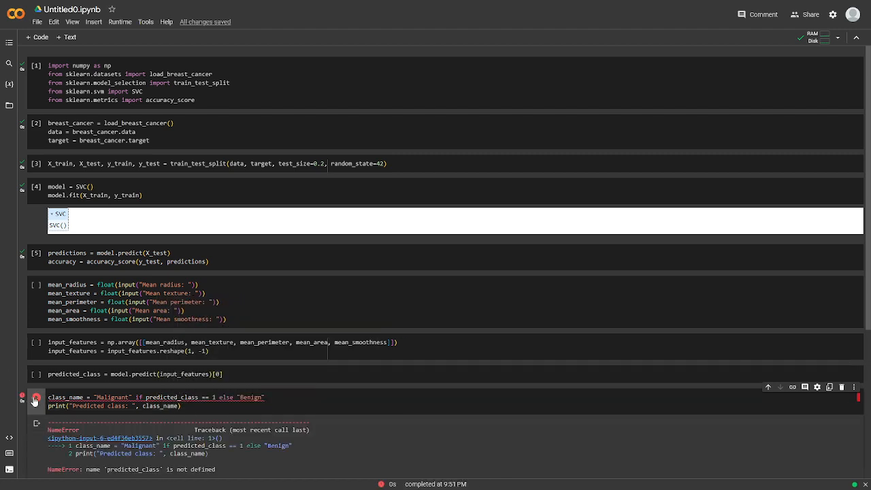
scroll(down, 3)
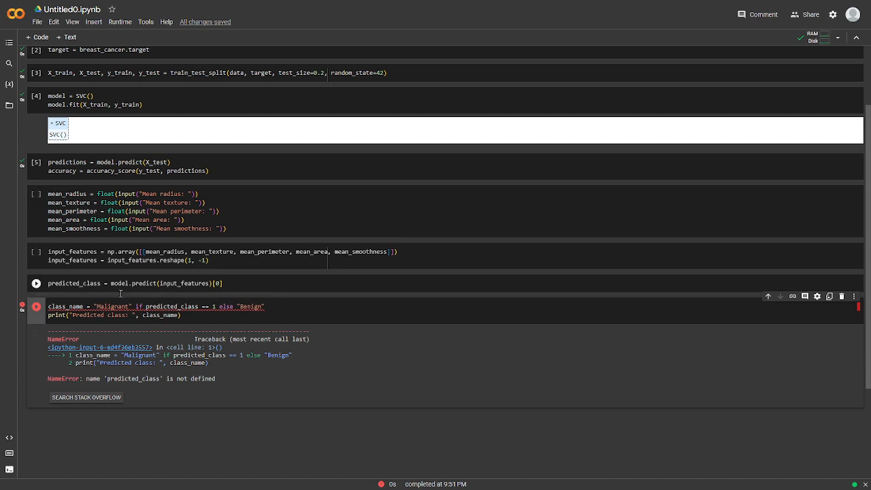
mouse_move(171, 281)
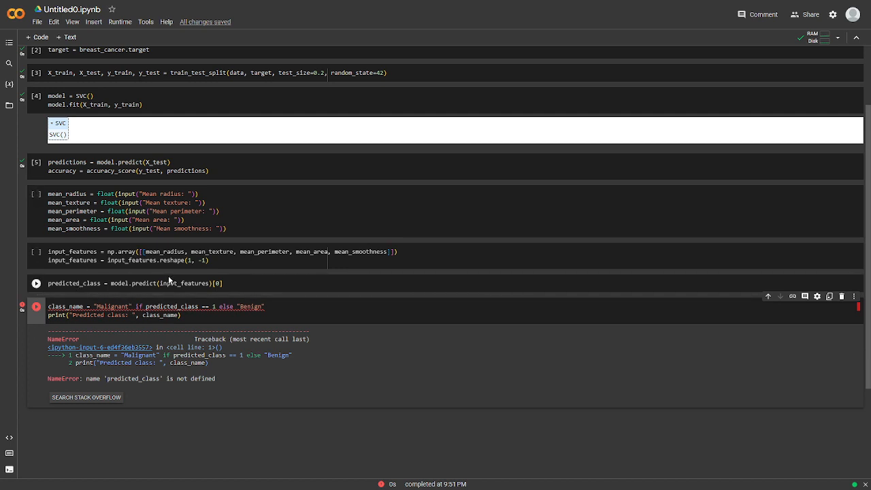